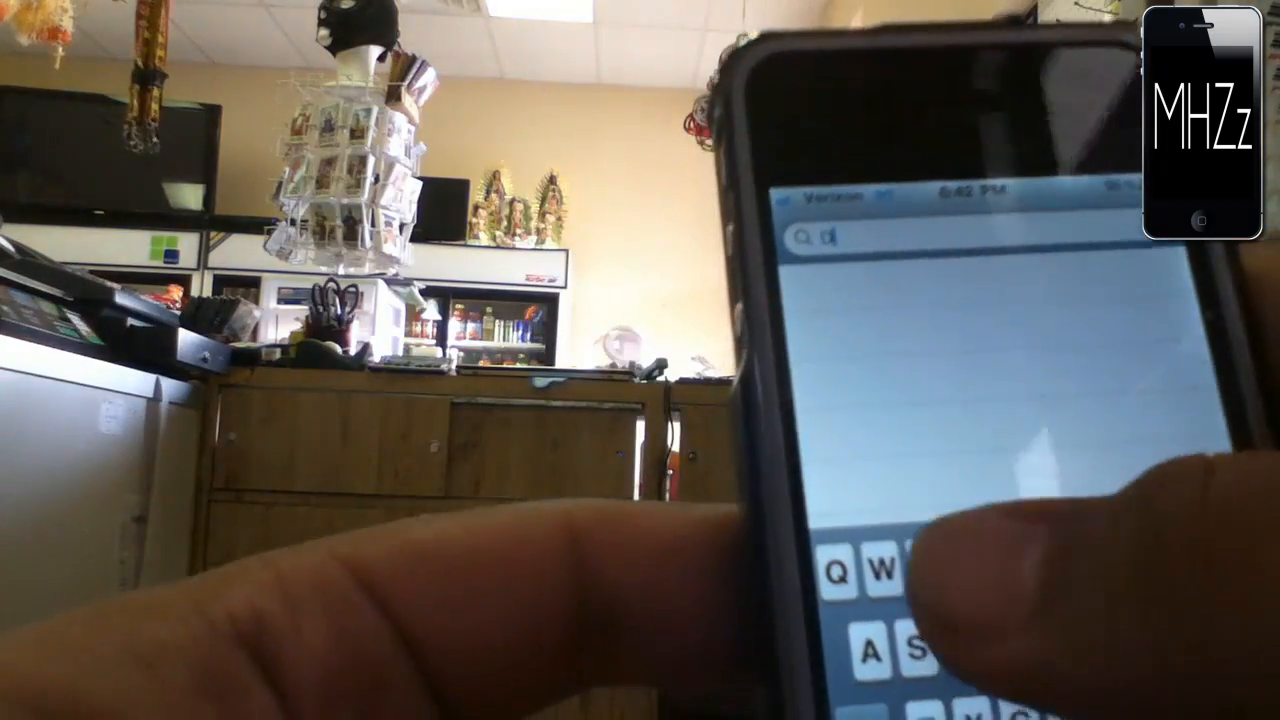
Step: Clear the previous 'ream' query so Cydia's search field is empty
text(ream)
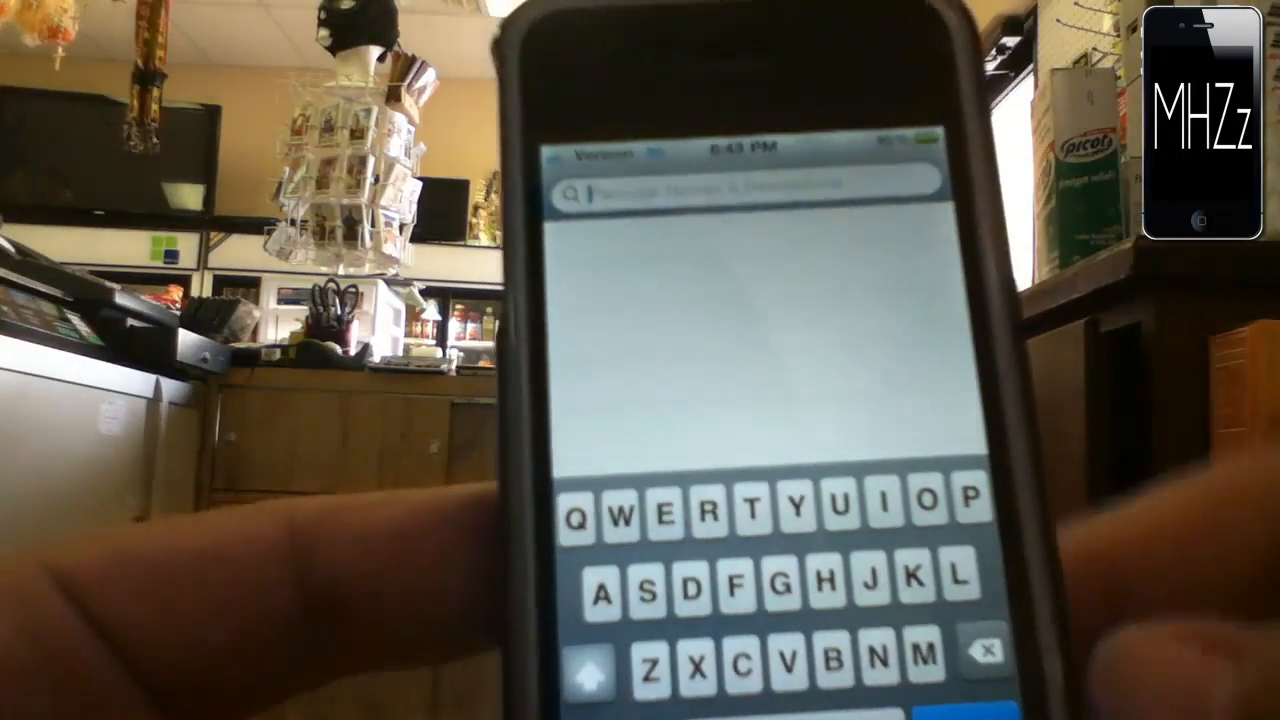
Step: Search Cydia for 'Ergo' and browse the matching theme packages
text(E)
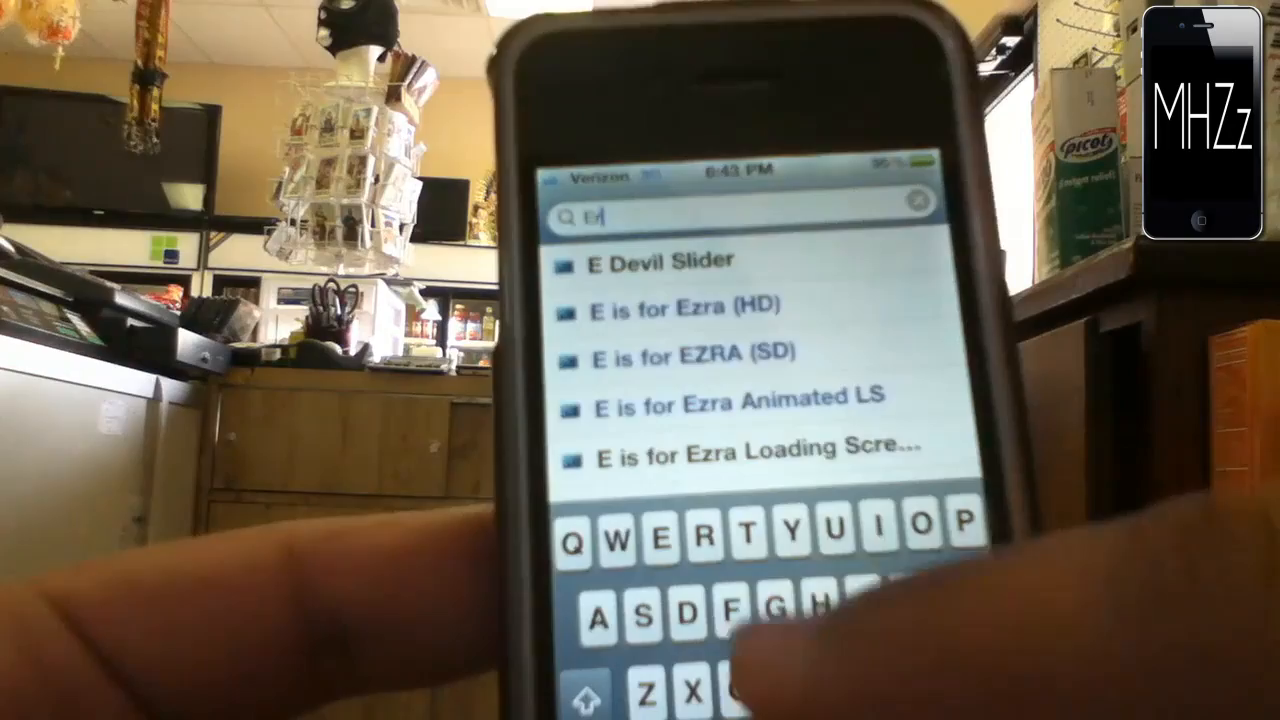
text(rgo)
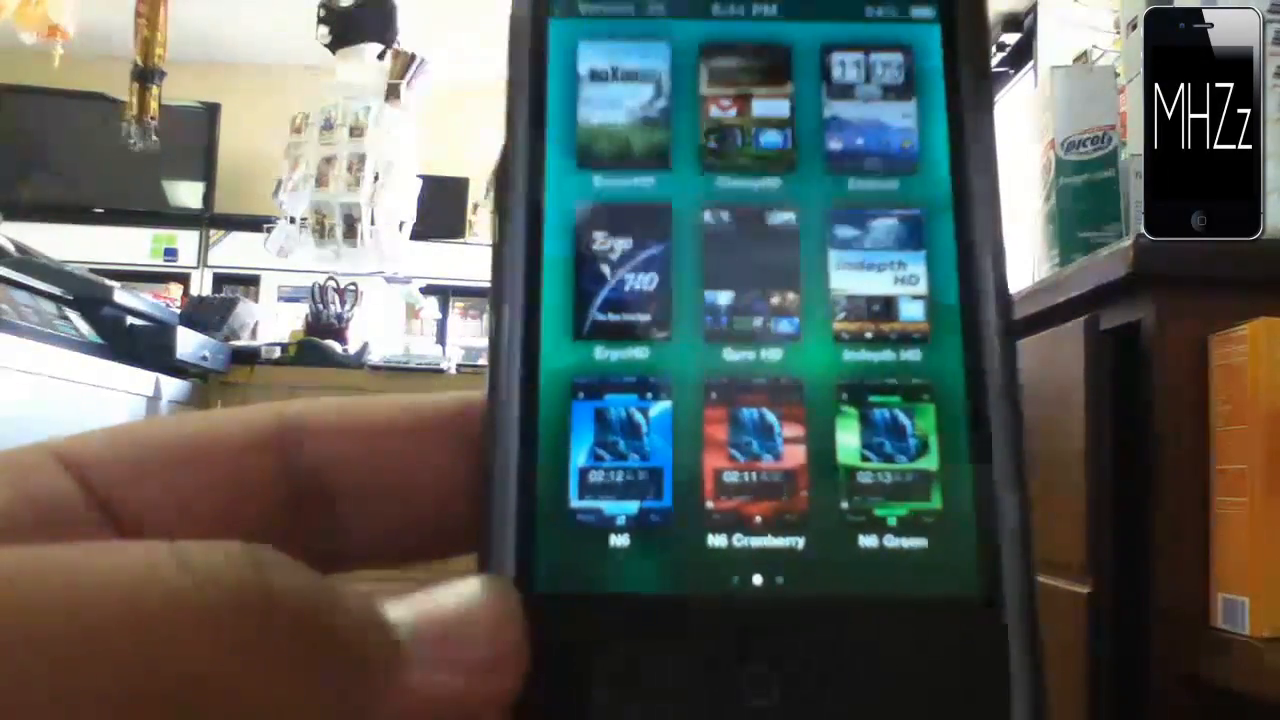
click(615, 275)
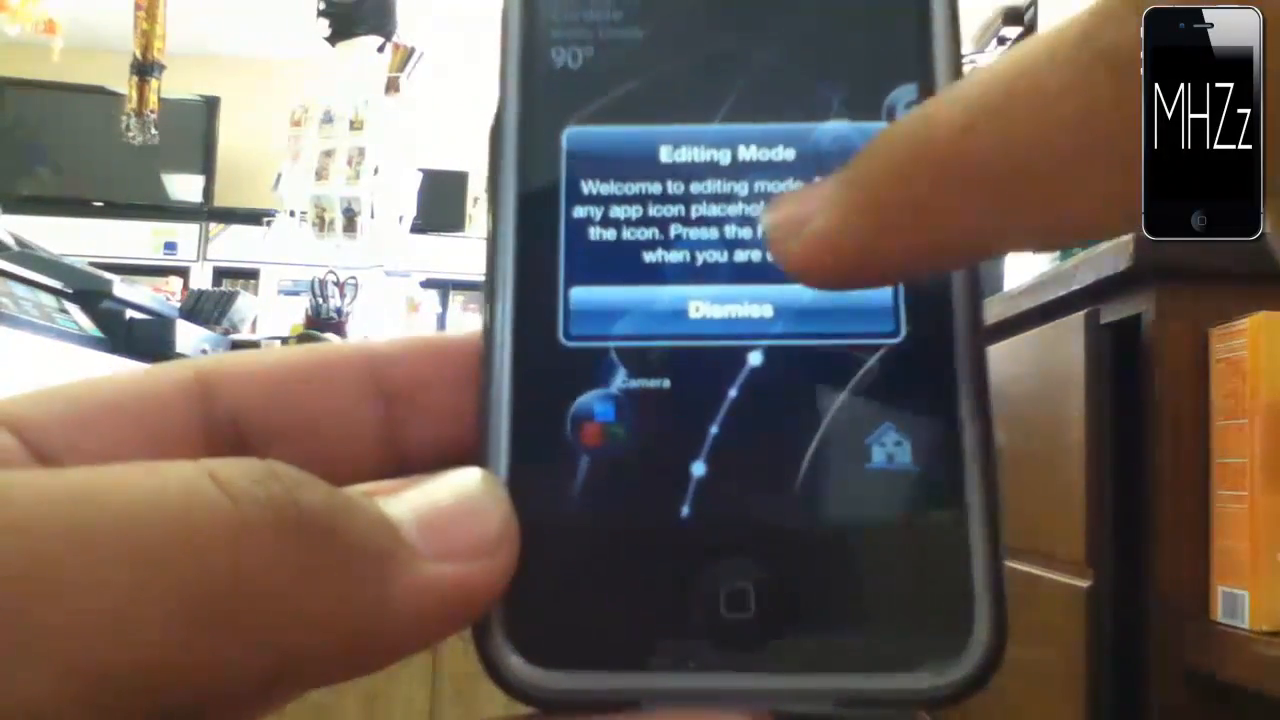
Step: Dismiss the Editing Mode notice and scroll the app list for the Photos placeholder
click(727, 307)
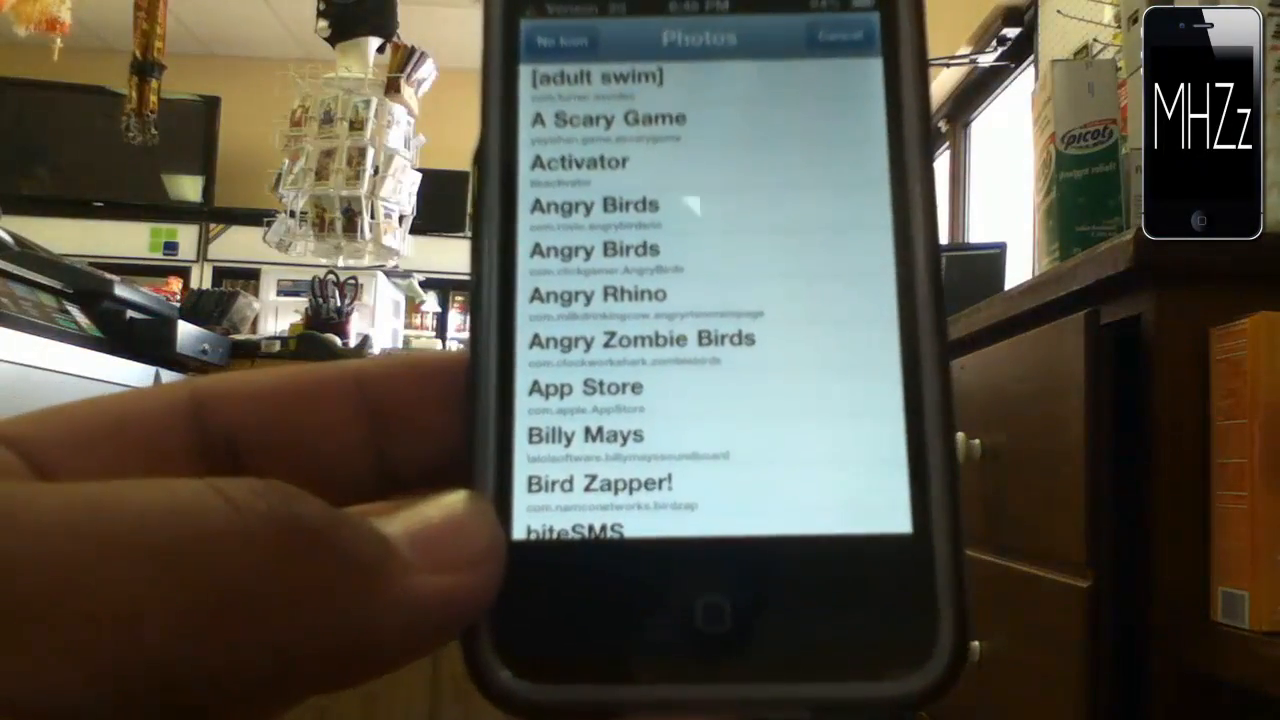
scroll(down, 3)
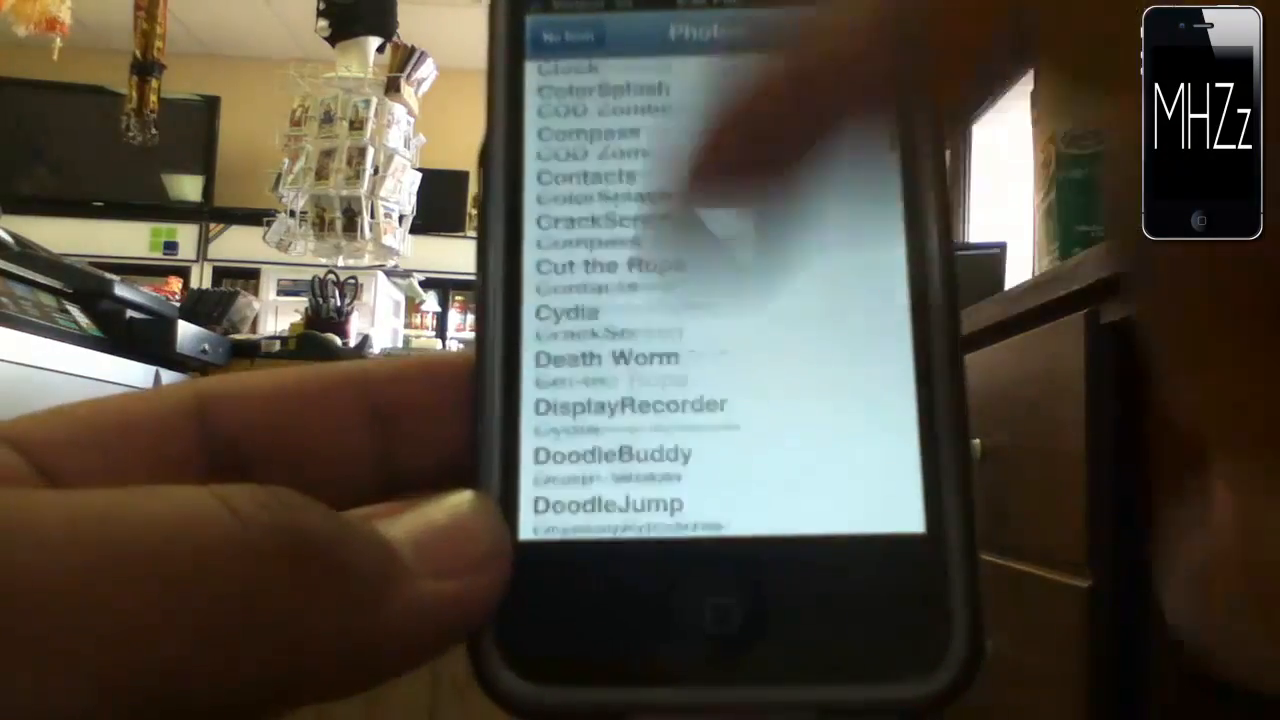
scroll(down, 3)
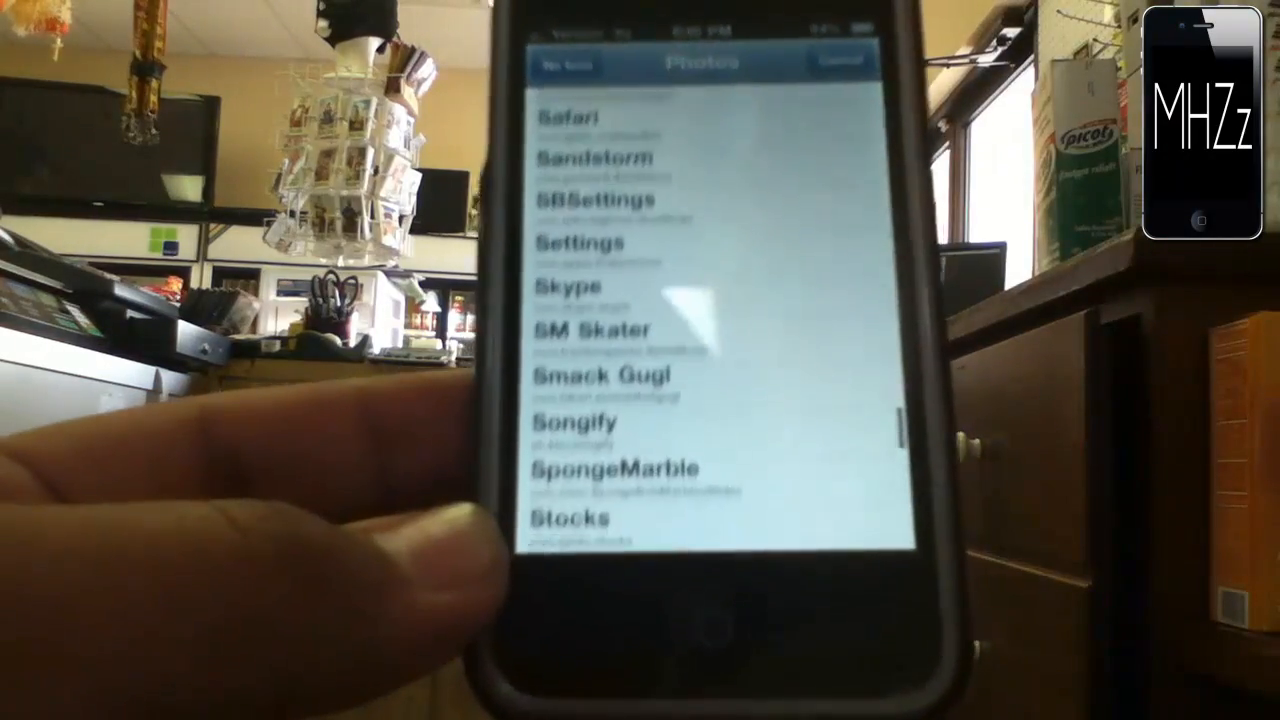